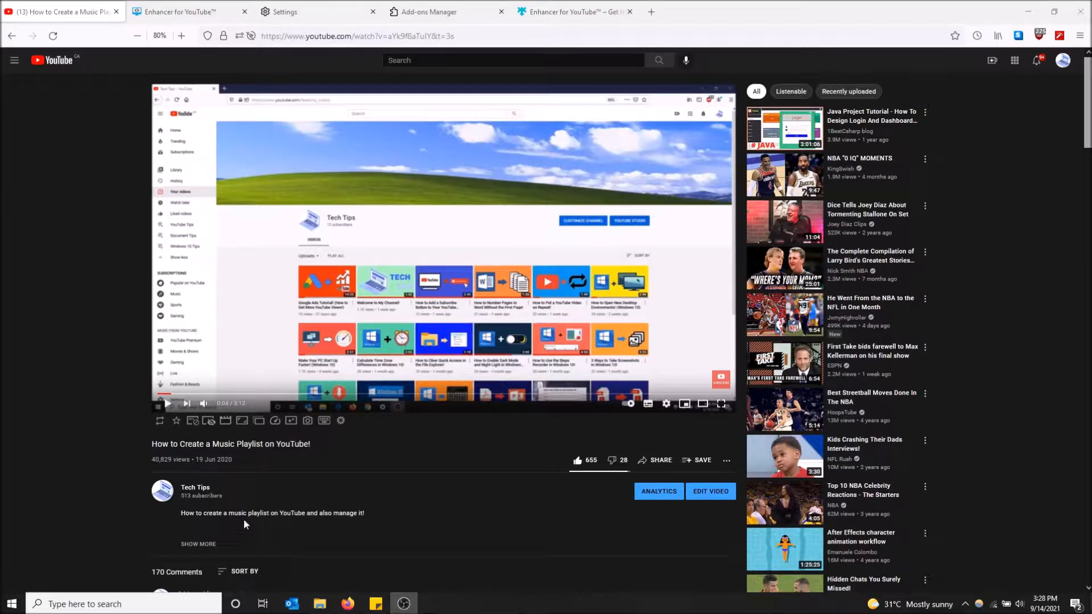
mouse_move(567, 241)
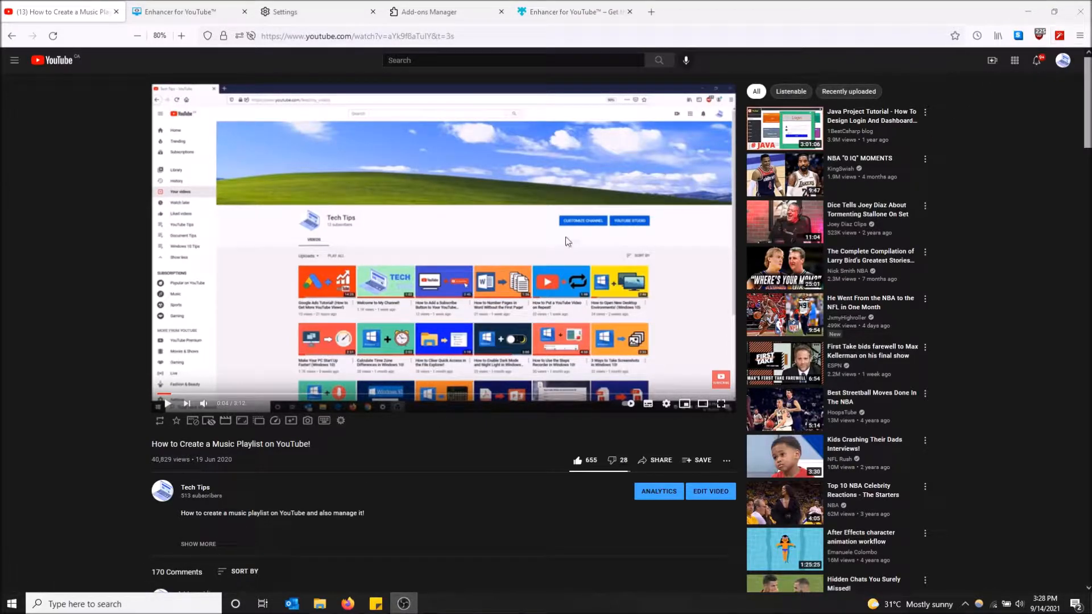
- Scroll the YouTube page into the comments, briefly playing and pausing the floating mini player
scroll("down", 3)
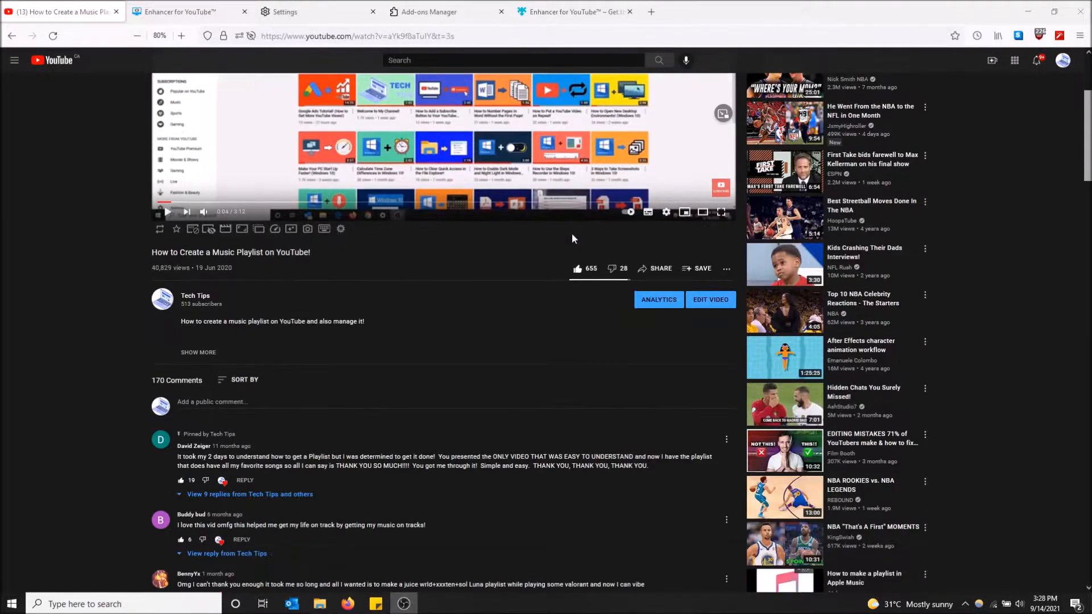
scroll("down", 3)
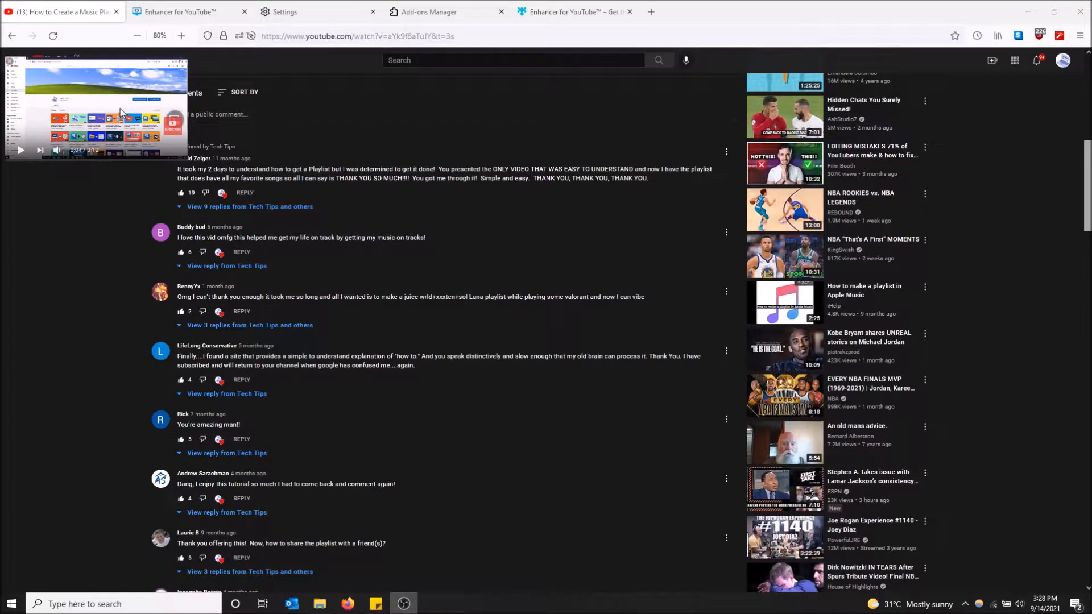
scroll("down", 3)
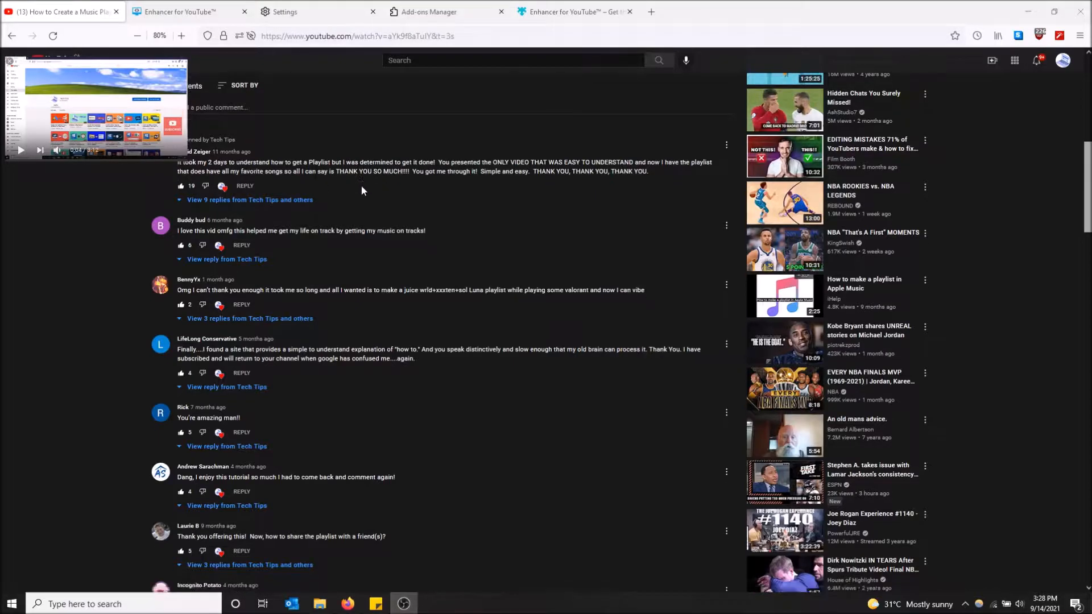
scroll("down", 3)
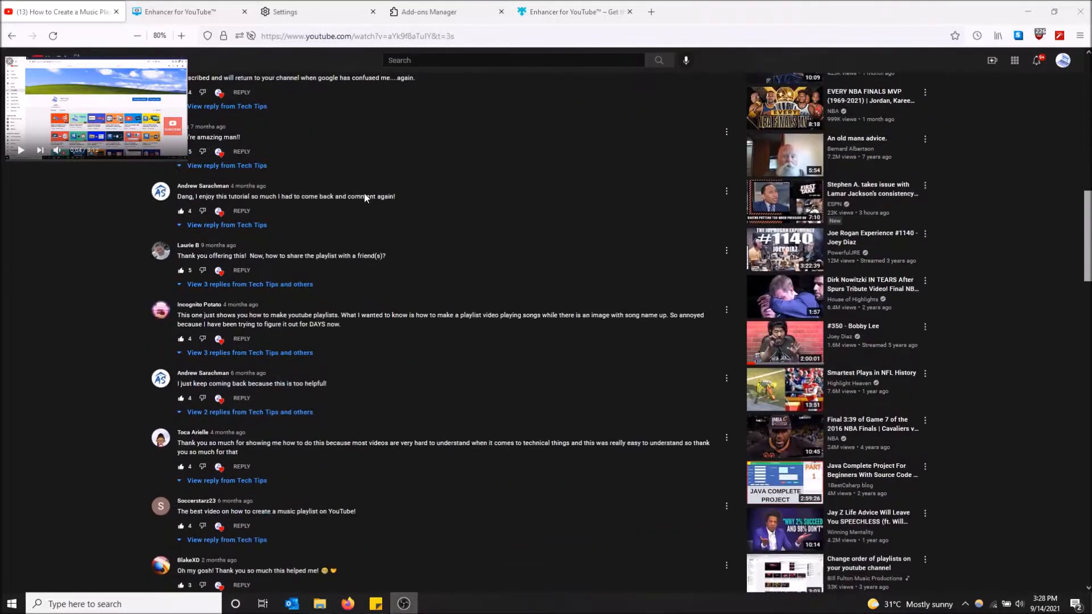
scroll("down", 3)
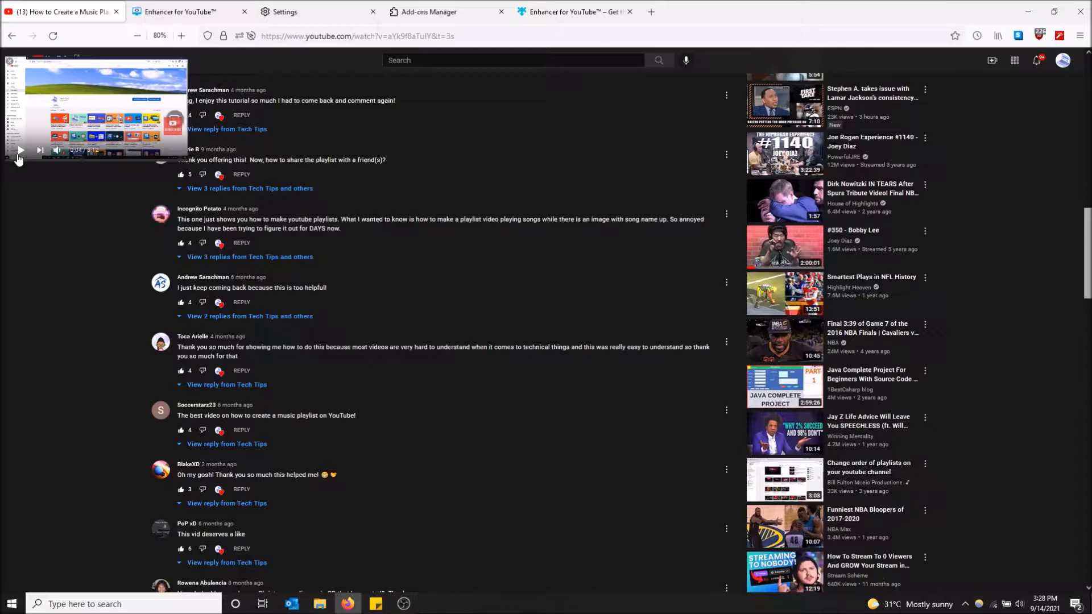
left_click(19, 150)
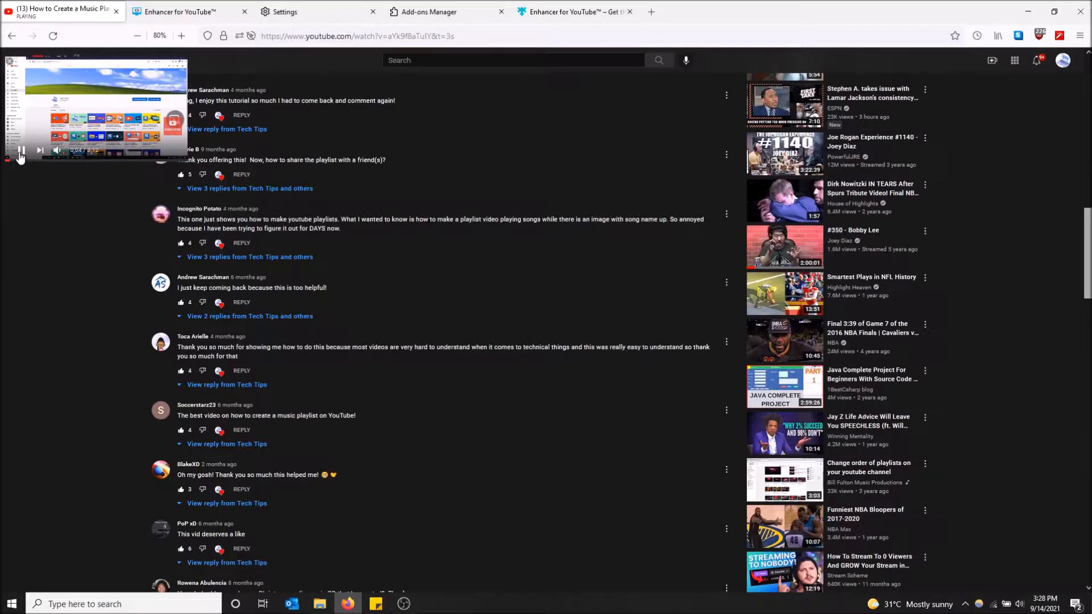
left_click(21, 150)
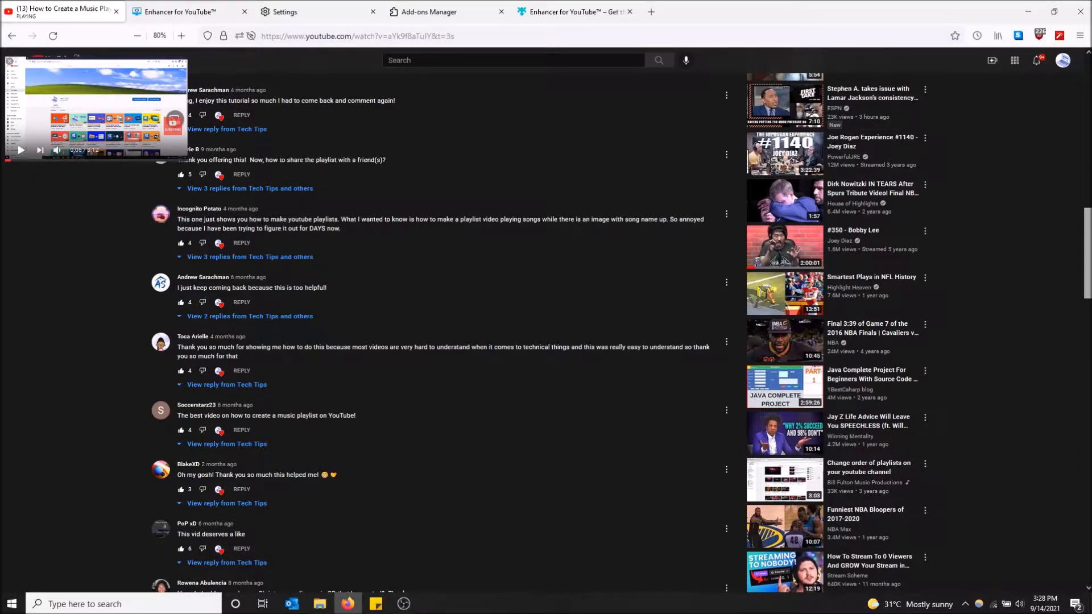
scroll("down", 3)
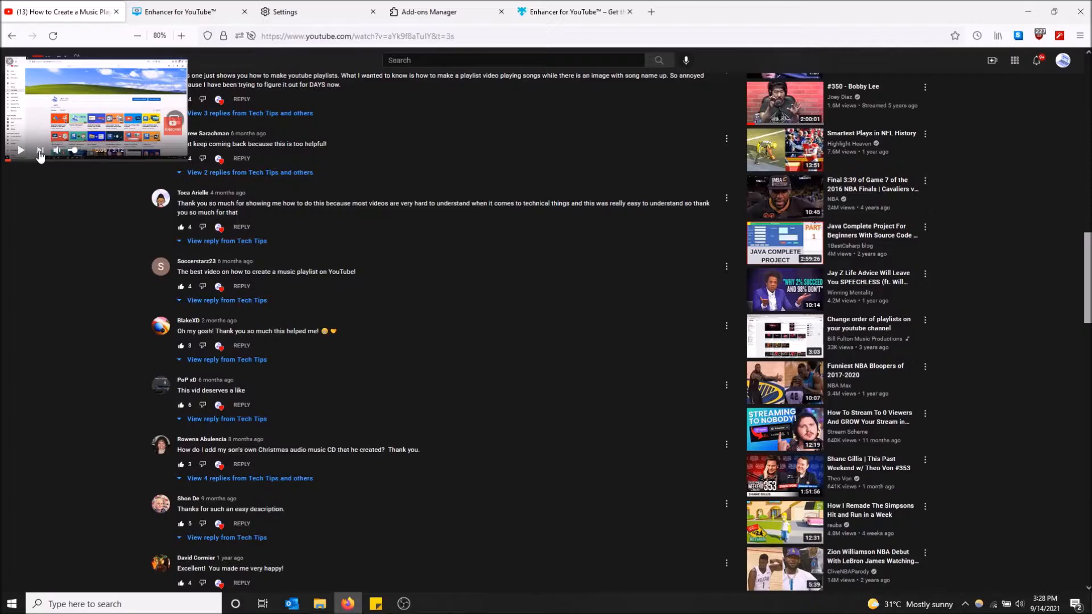
scroll("down", 3)
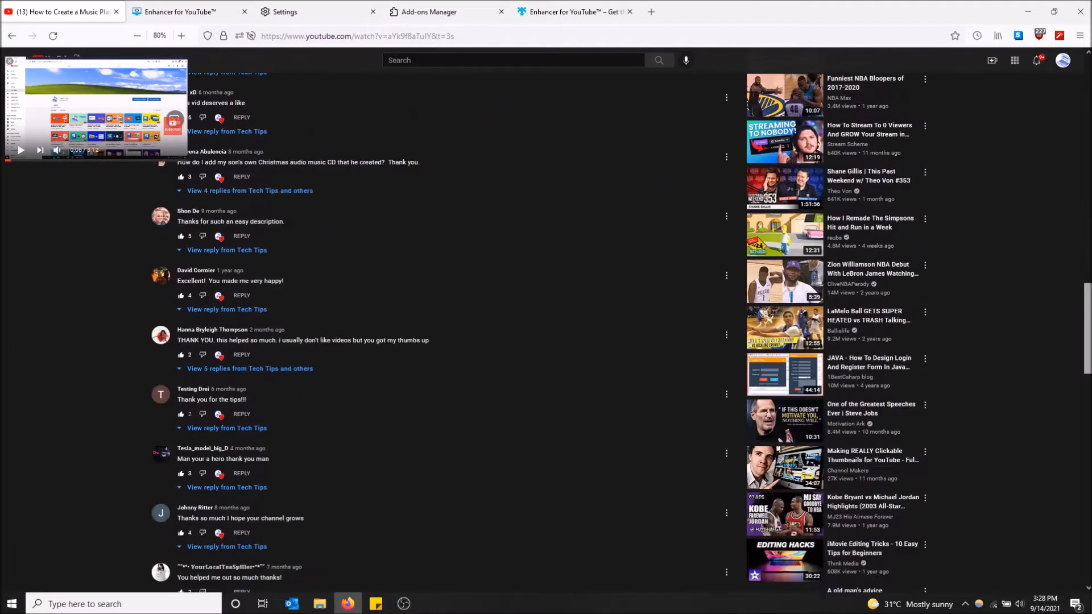
scroll("down", 3)
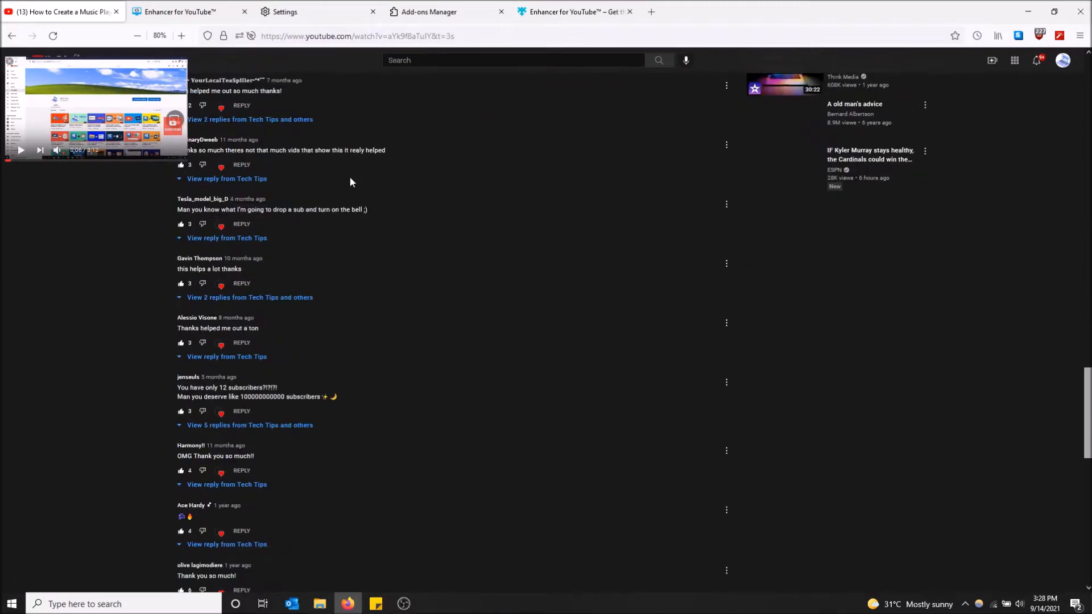
scroll("down", 3)
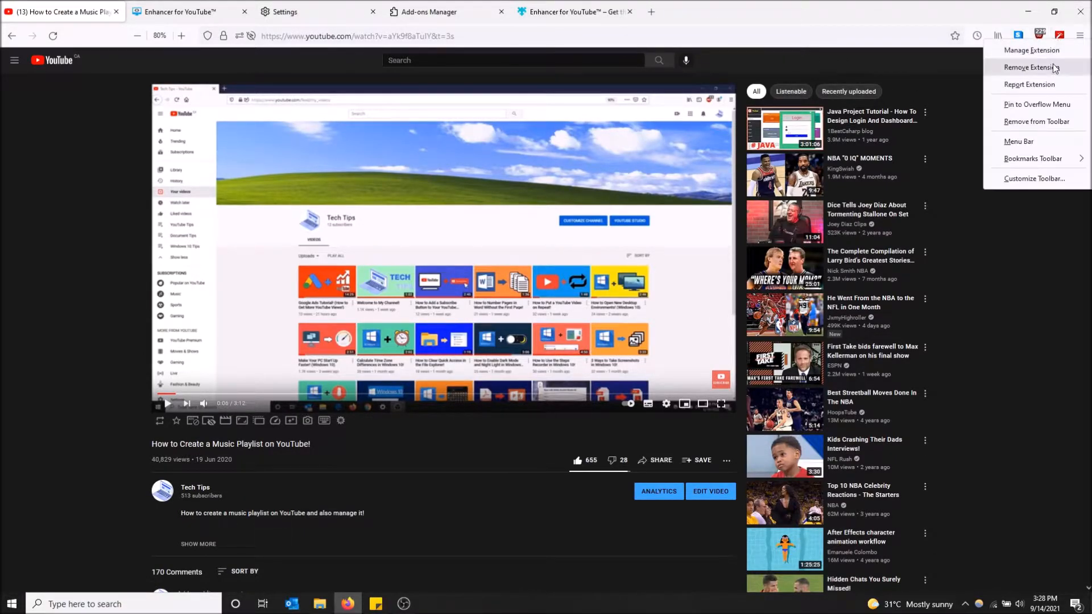
- Remove the Enhancer for YouTube extension, close its leftover tab and go to Firefox Settings
left_click(1031, 67)
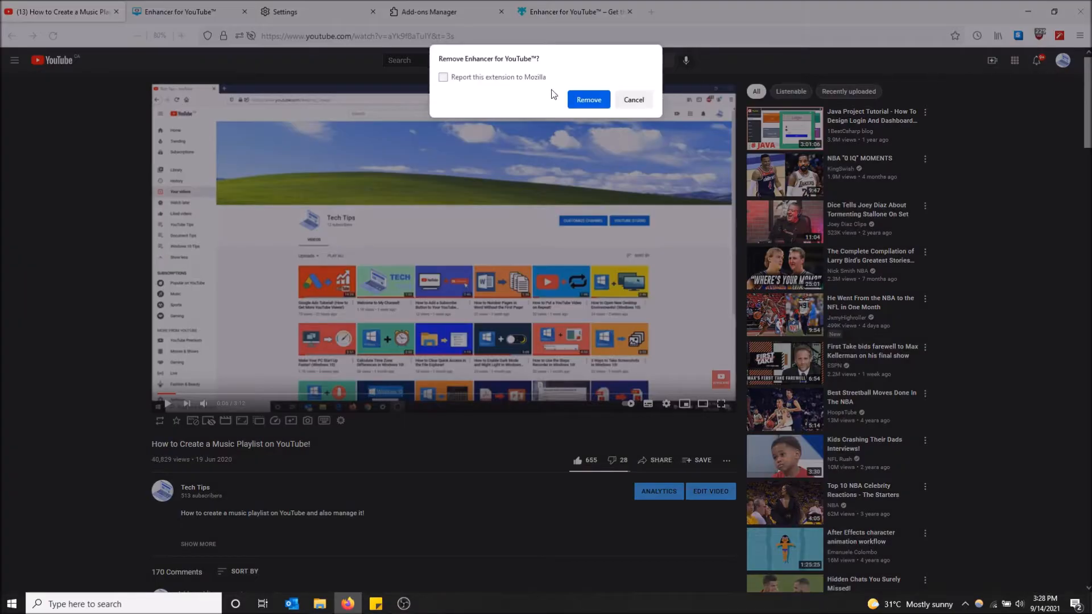
left_click(588, 100)
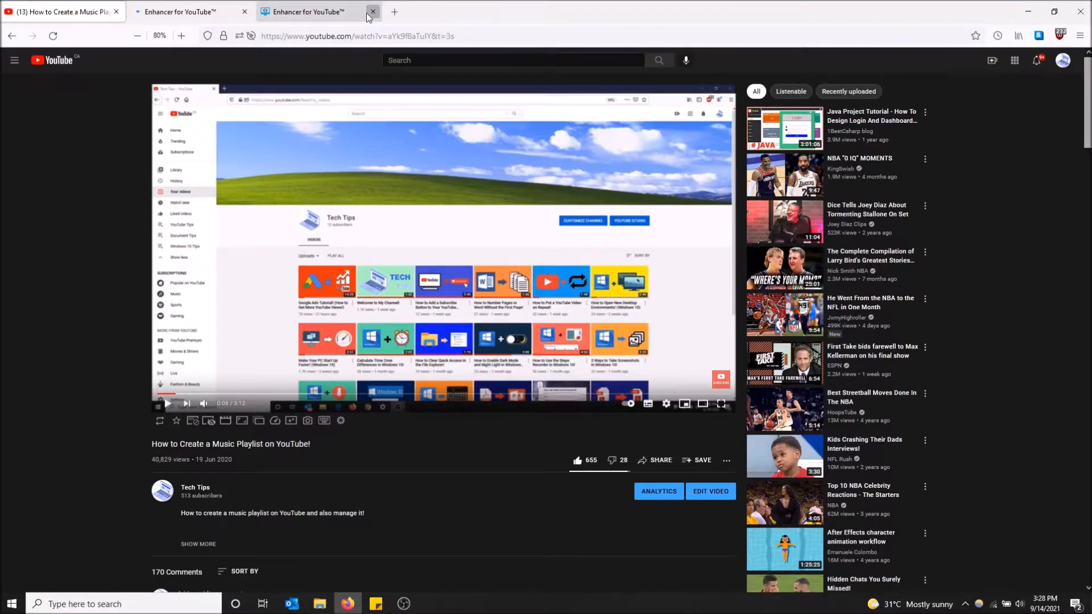
left_click(1080, 36)
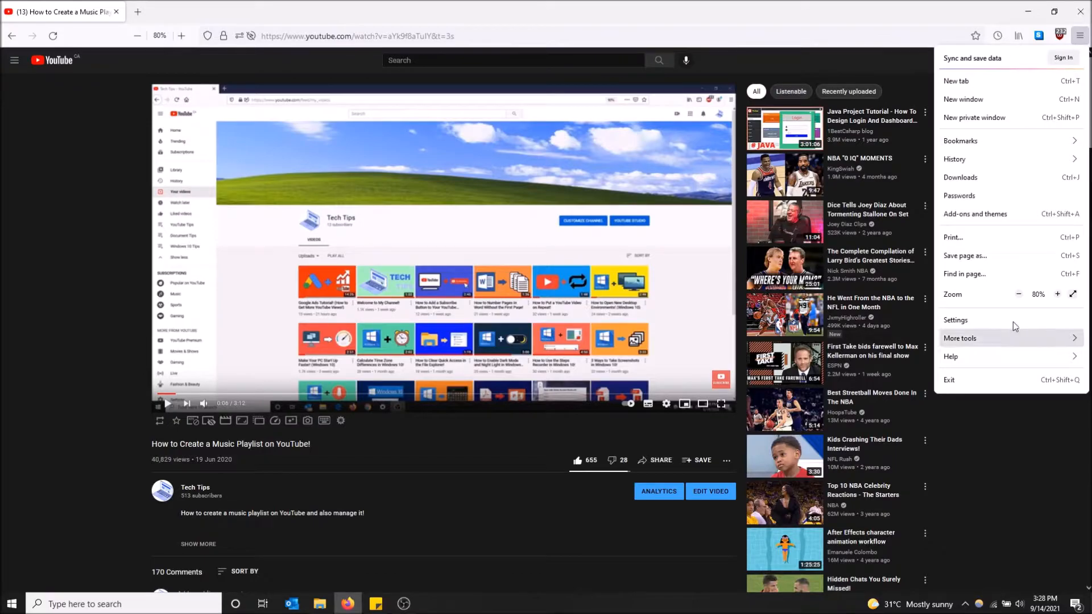
left_click(954, 319)
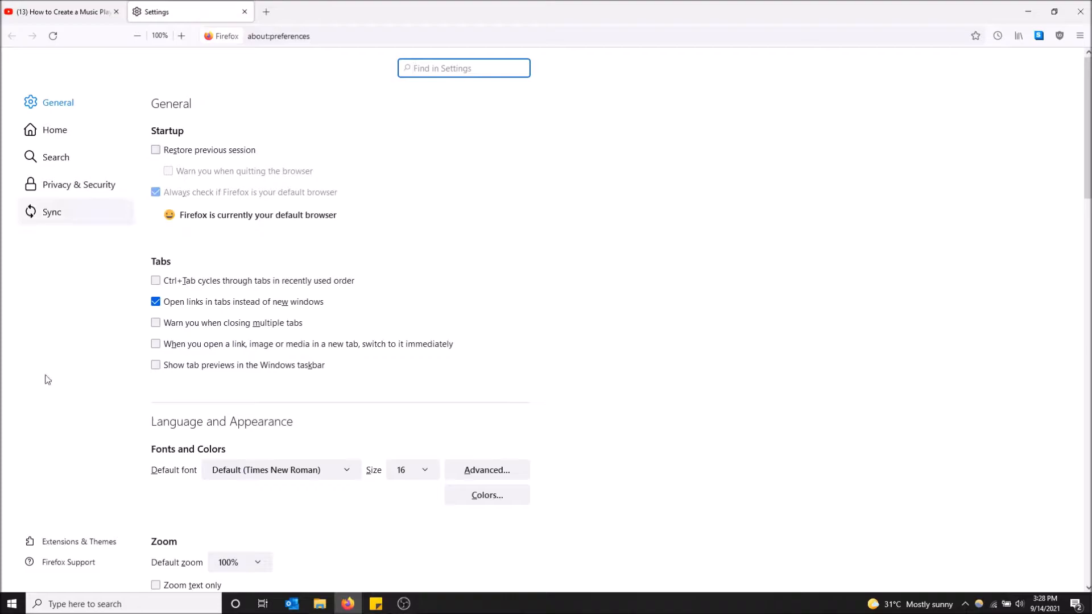
mouse_move(78, 541)
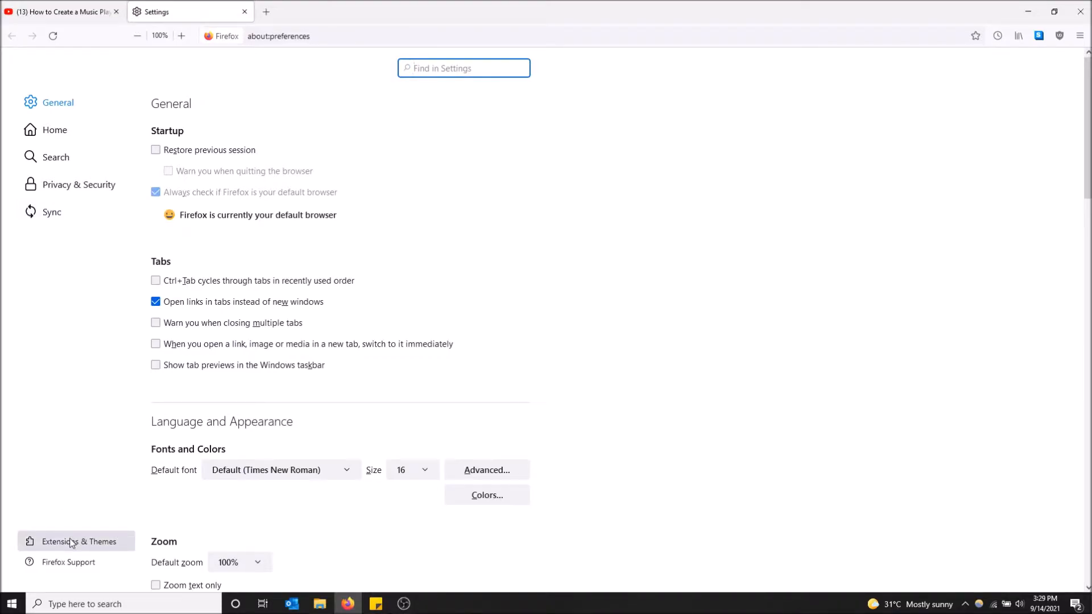
- From Extensions & Themes, search the add-ons site for 'youtube enhancer'
left_click(82, 541)
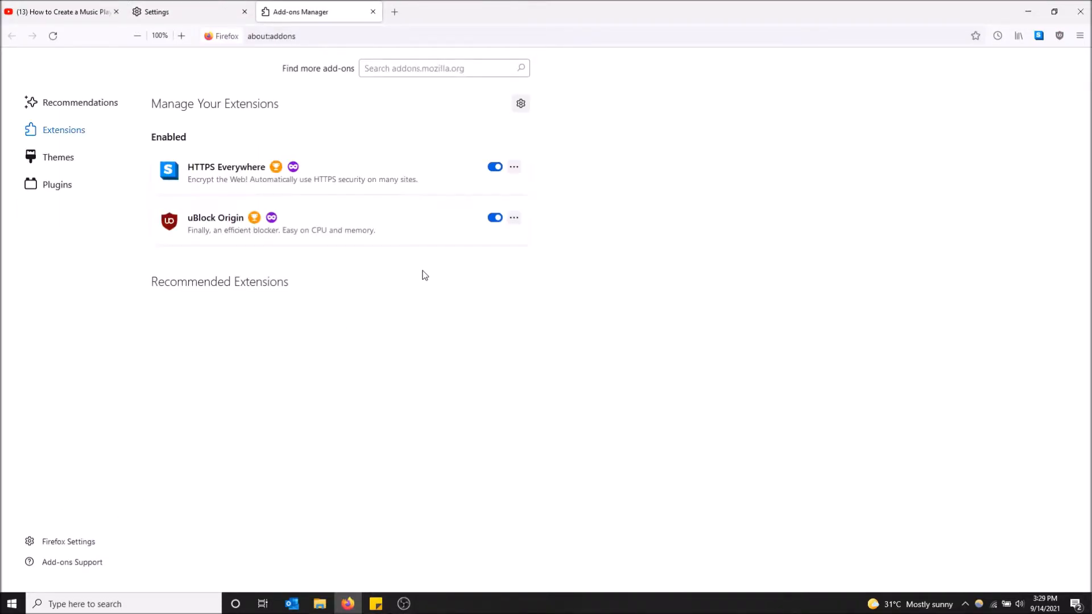
left_click(439, 69)
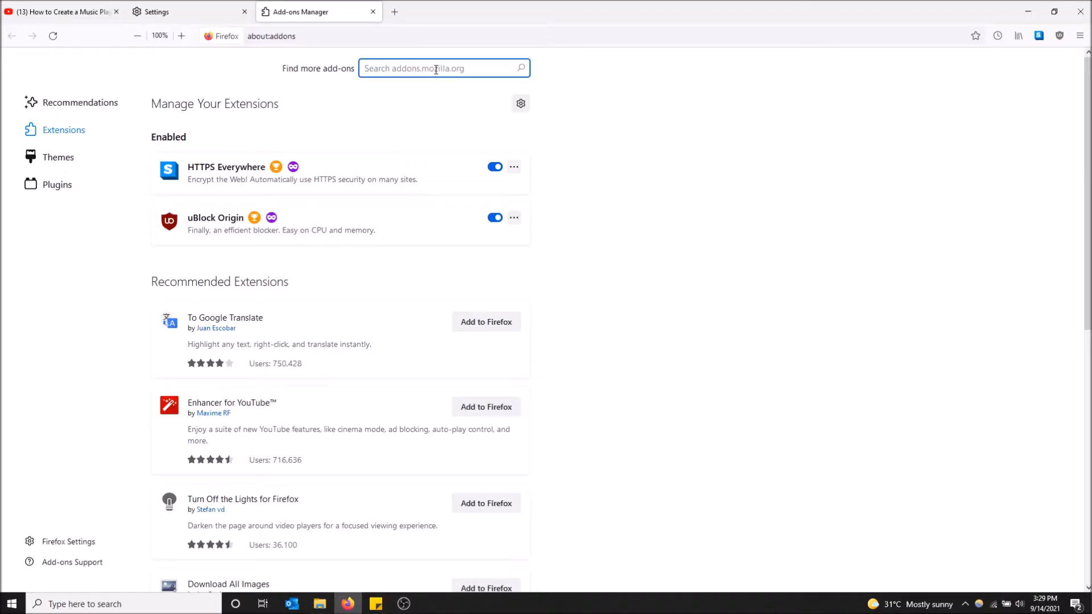
type("youtube enhancer")
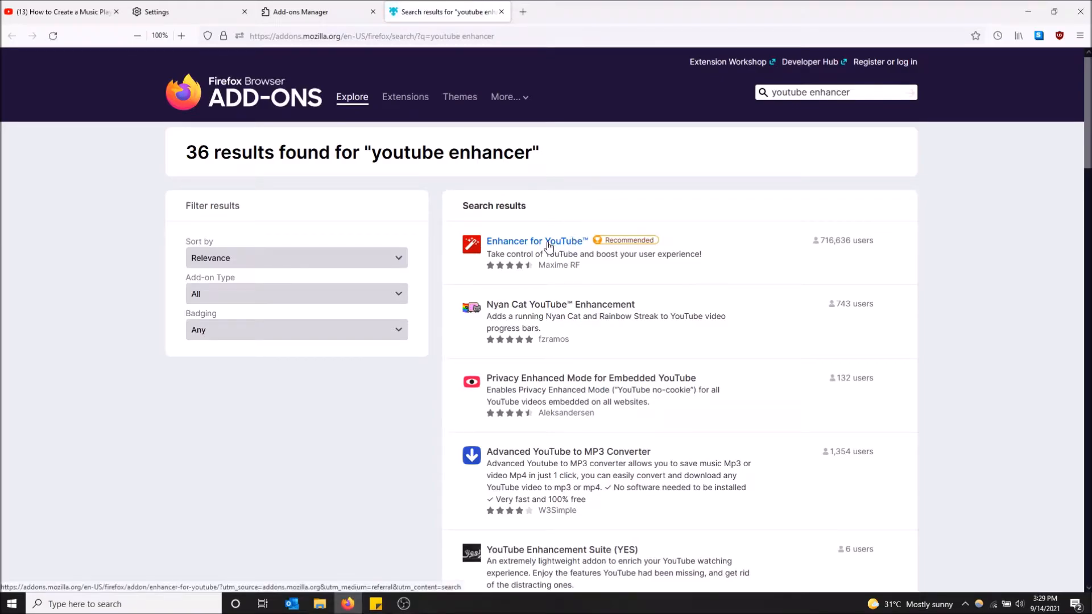
mouse_move(840, 251)
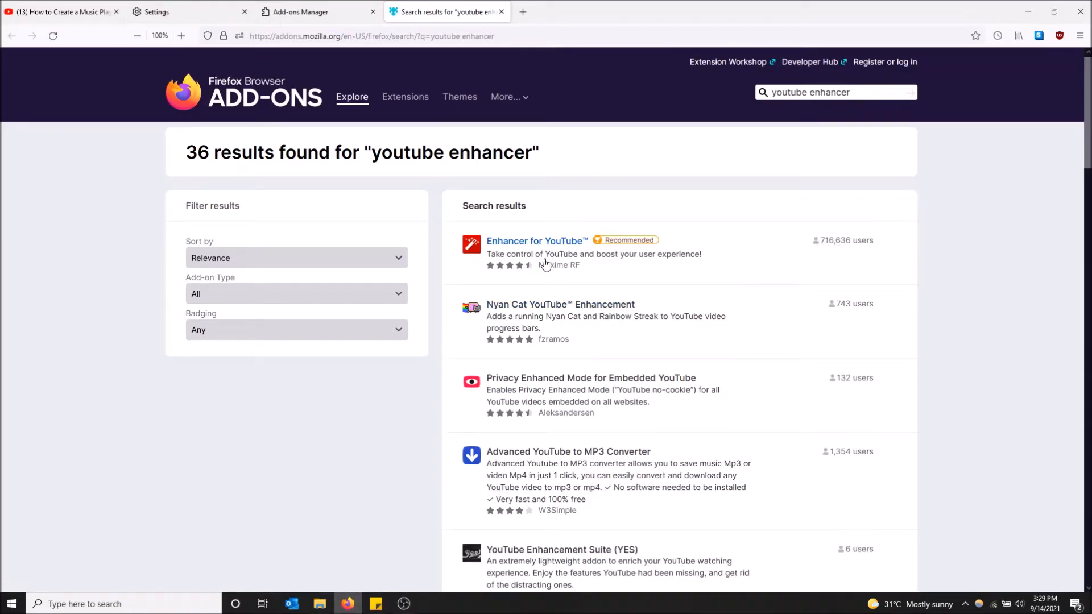
- Add Enhancer for YouTube to Firefox from its listing page and confirm the permission prompt
left_click(535, 240)
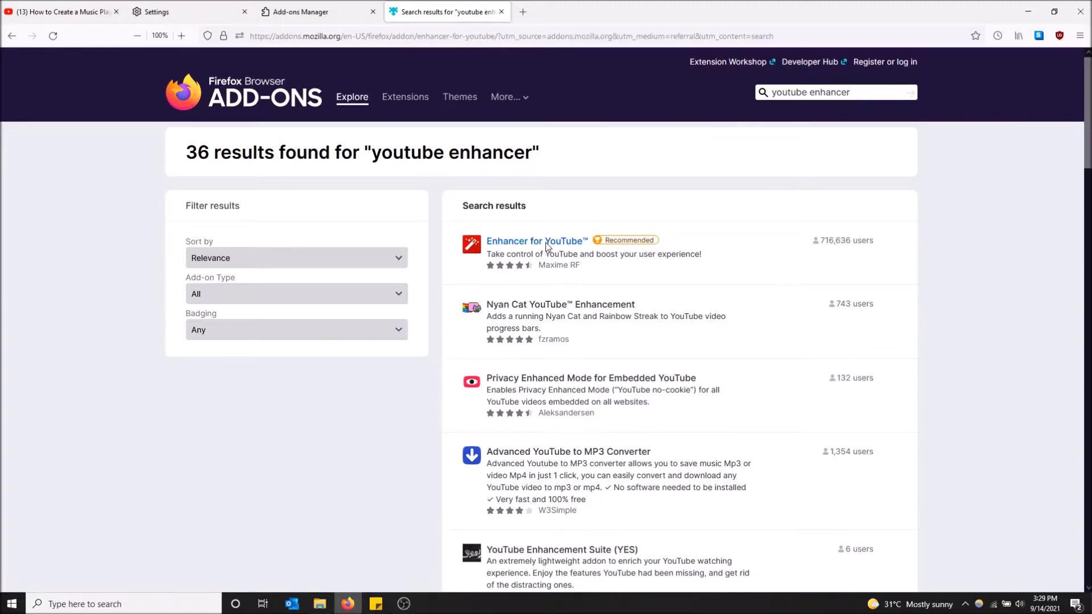
left_click(536, 240)
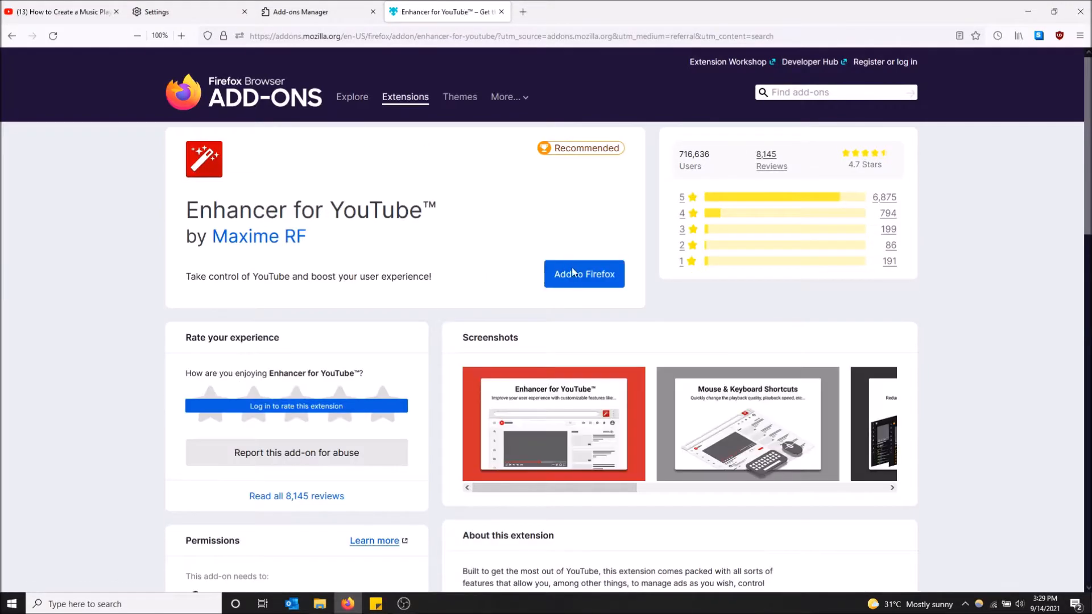
left_click(584, 274)
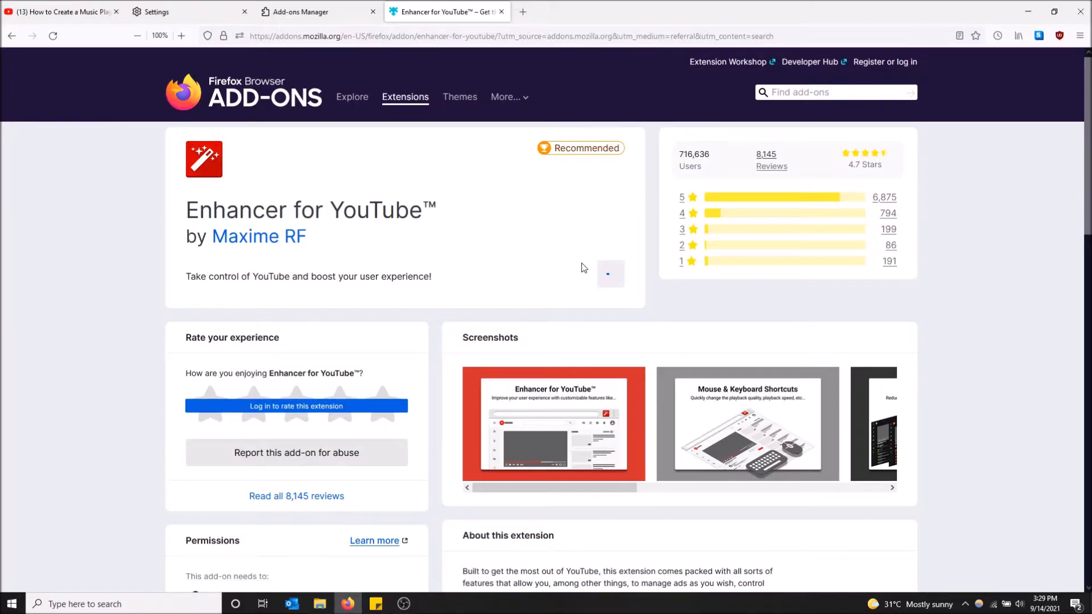
mouse_move(980, 67)
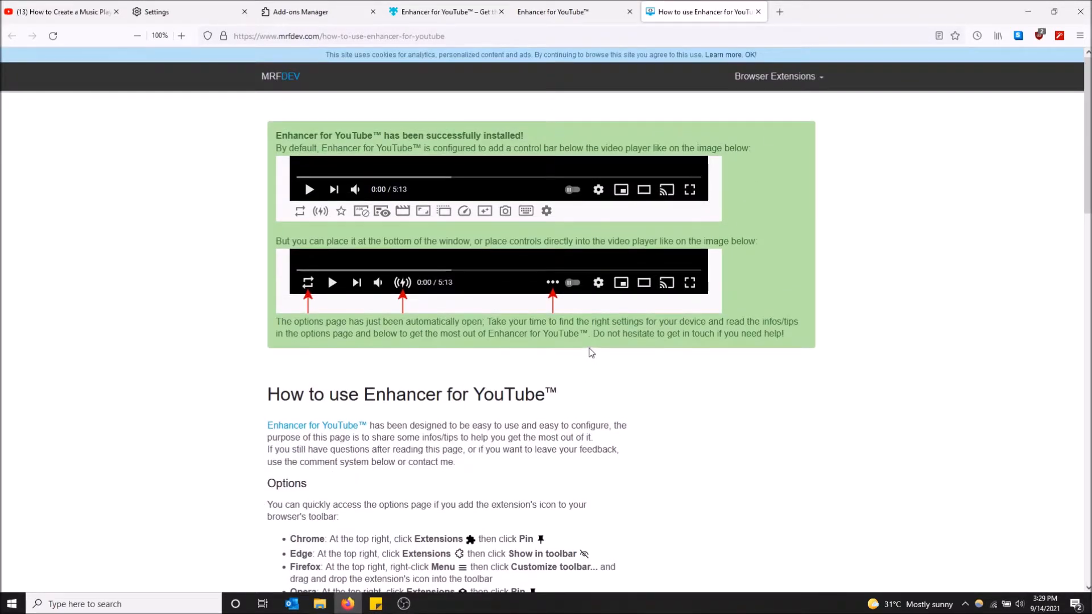
- Scroll through MRFDEV's 'How to use Enhancer for YouTube' success page
scroll("down", 3)
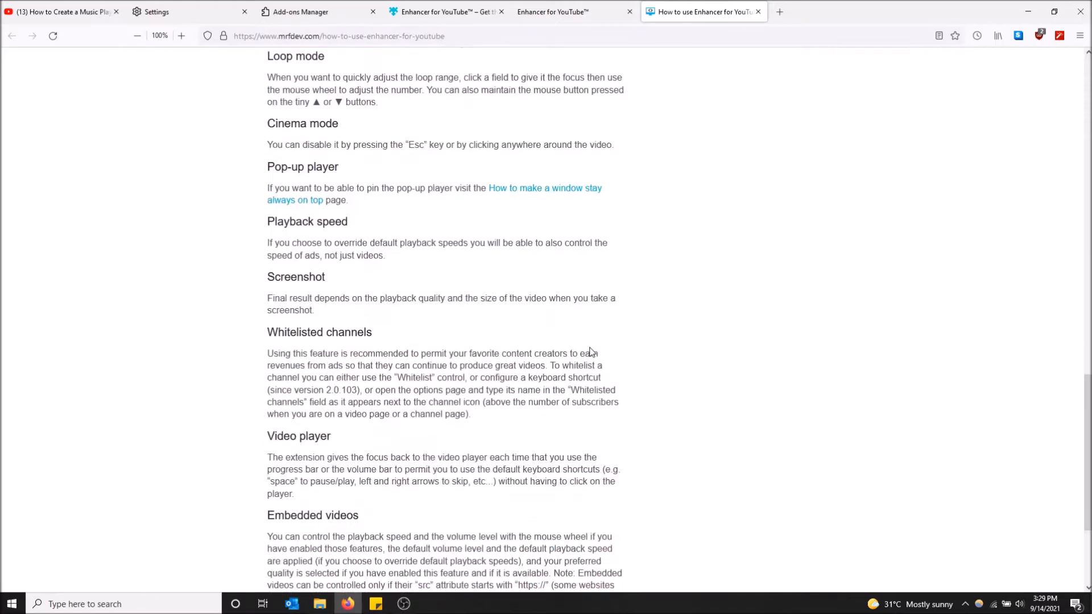
scroll("down", 3)
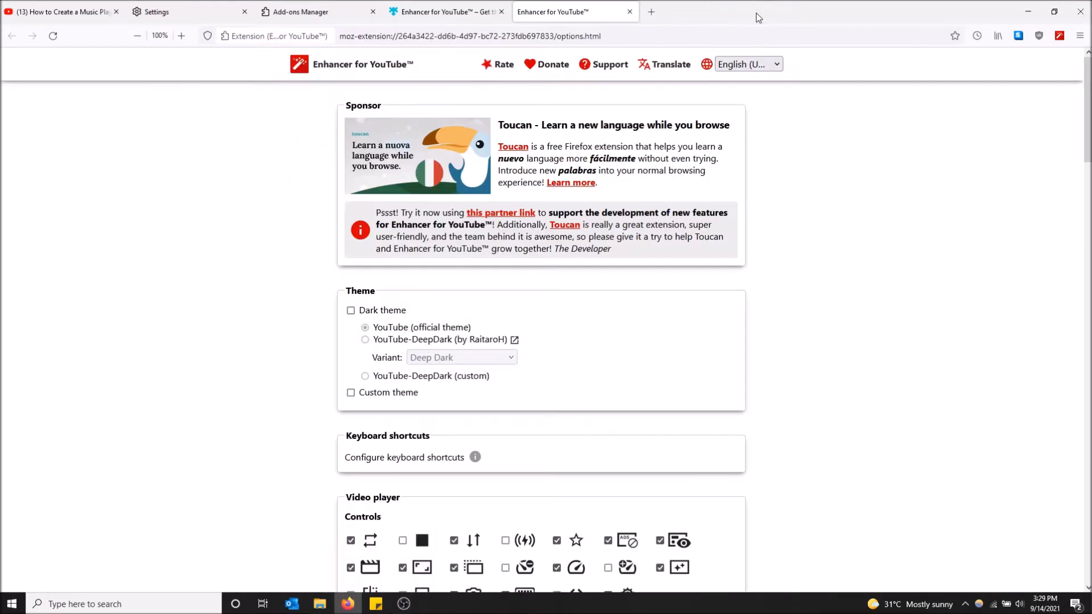
mouse_move(818, 277)
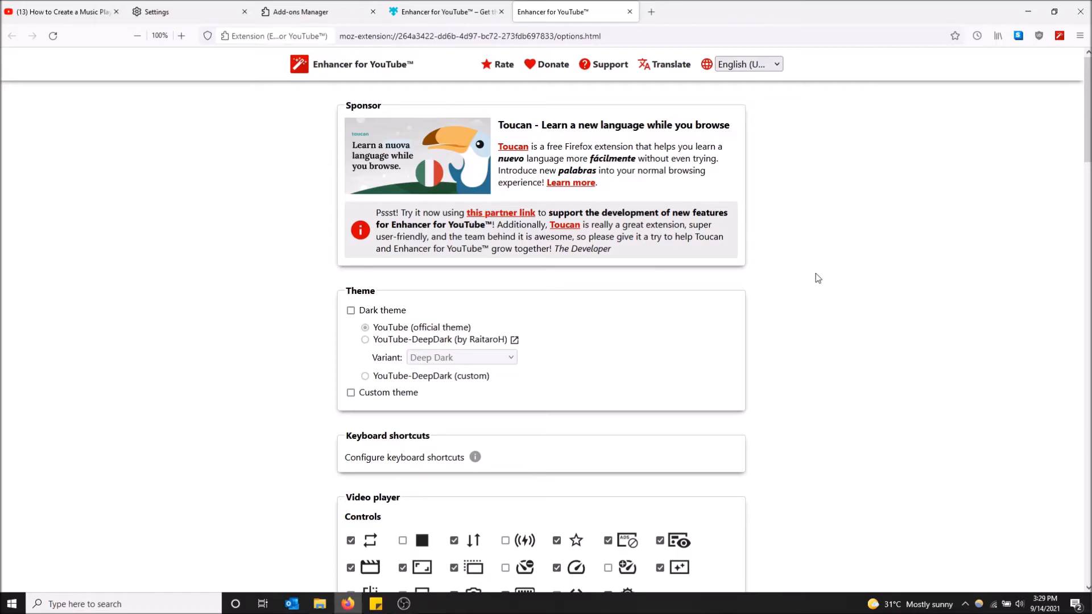
mouse_move(770, 235)
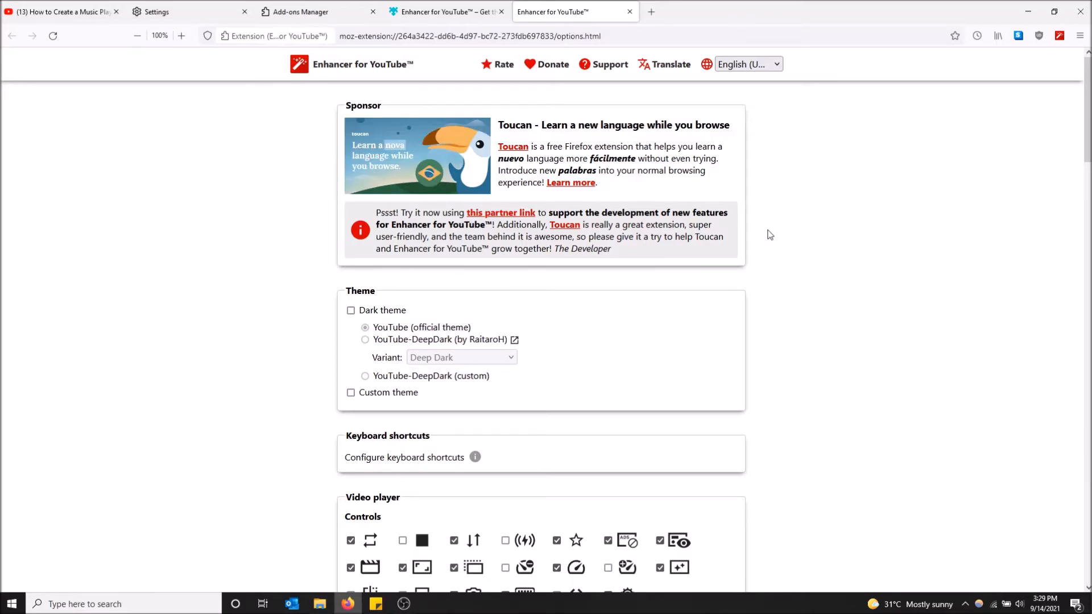
- Set Mini player size to 1280x720 and Mini player position to Top right corner
scroll("down", 3)
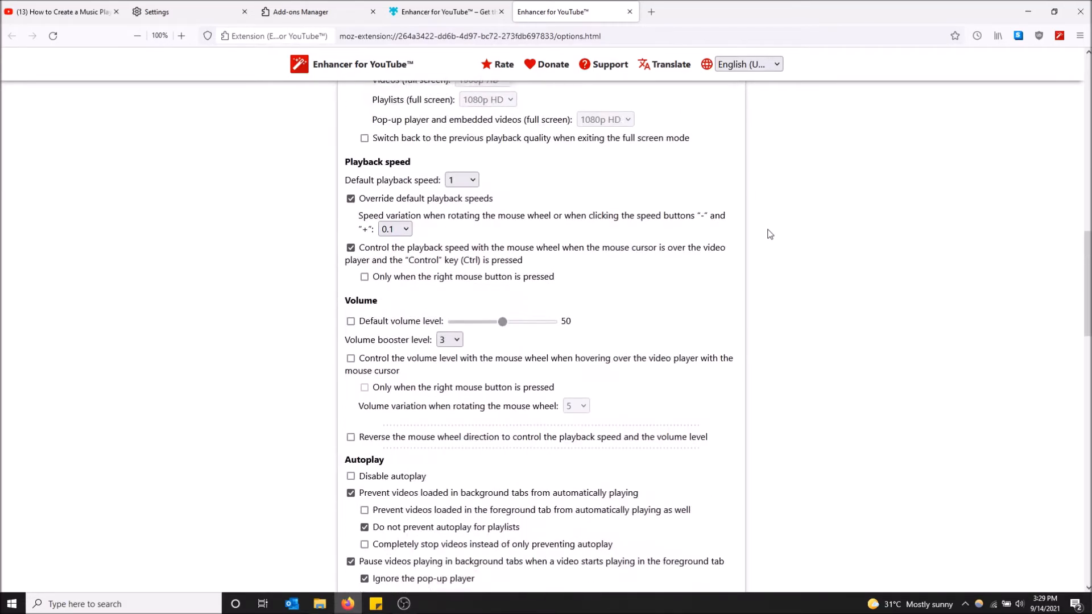
scroll("down", 3)
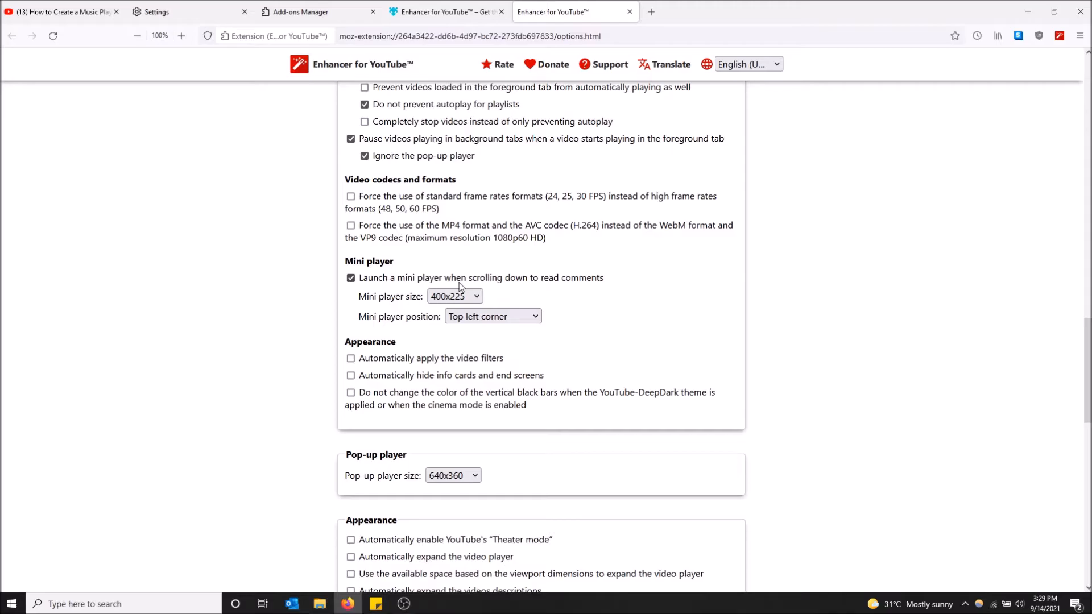
mouse_move(531, 290)
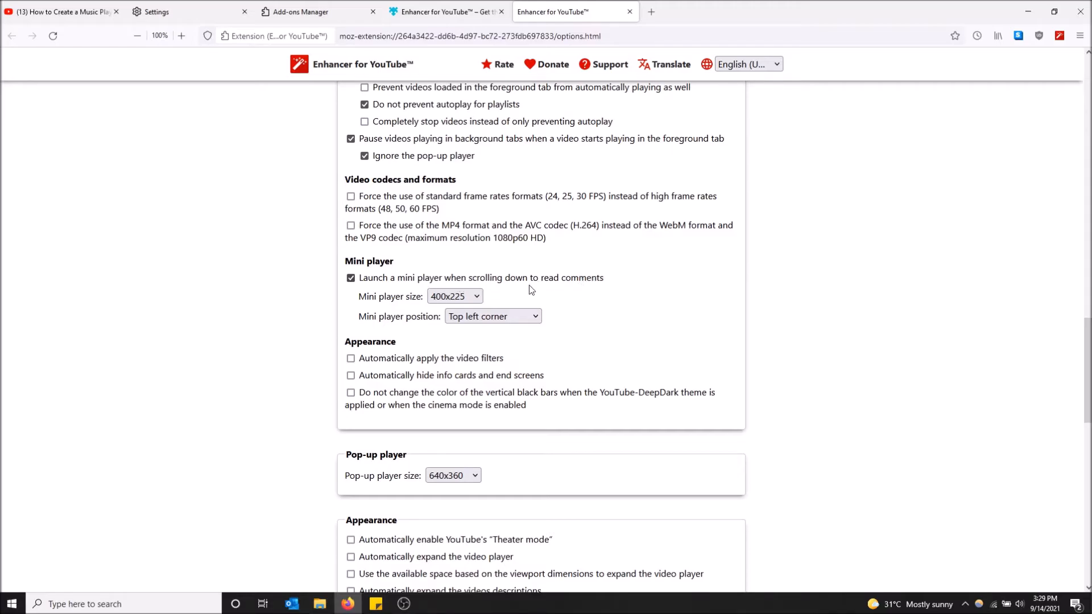
left_click(453, 296)
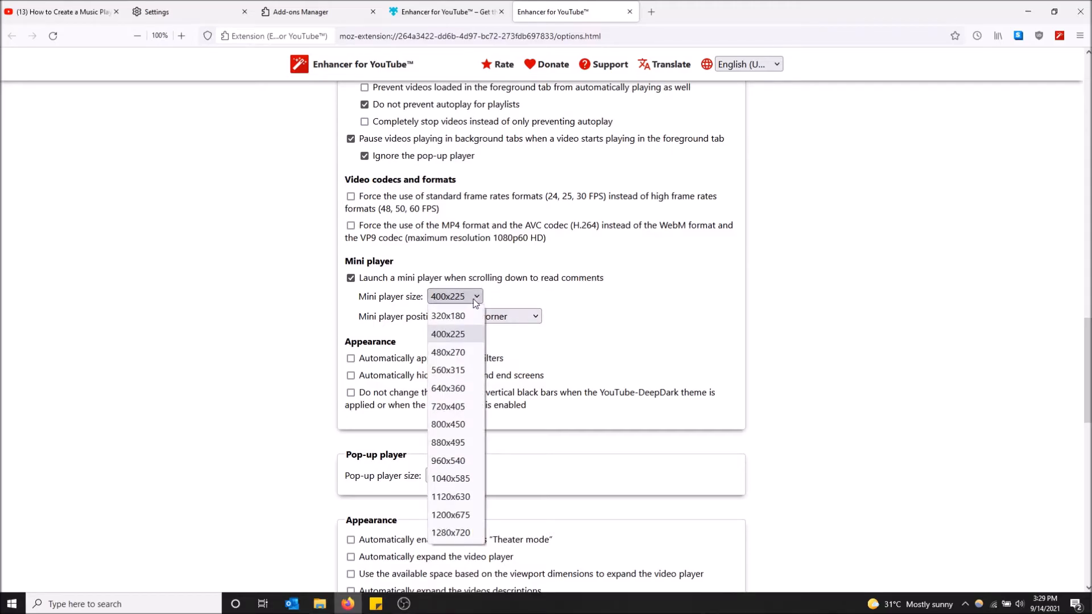
mouse_move(456, 414)
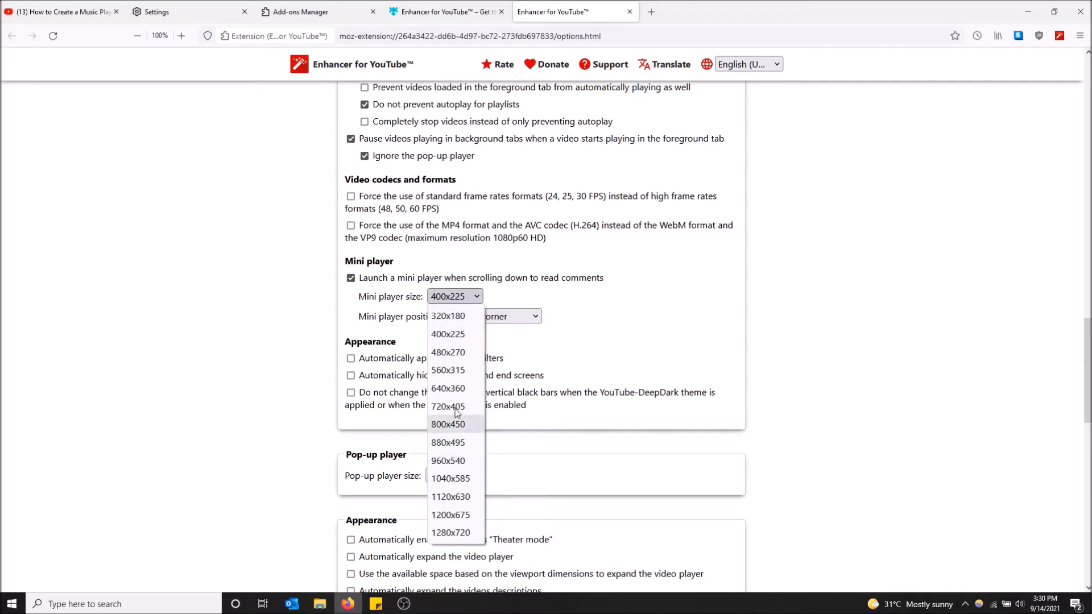
mouse_move(465, 514)
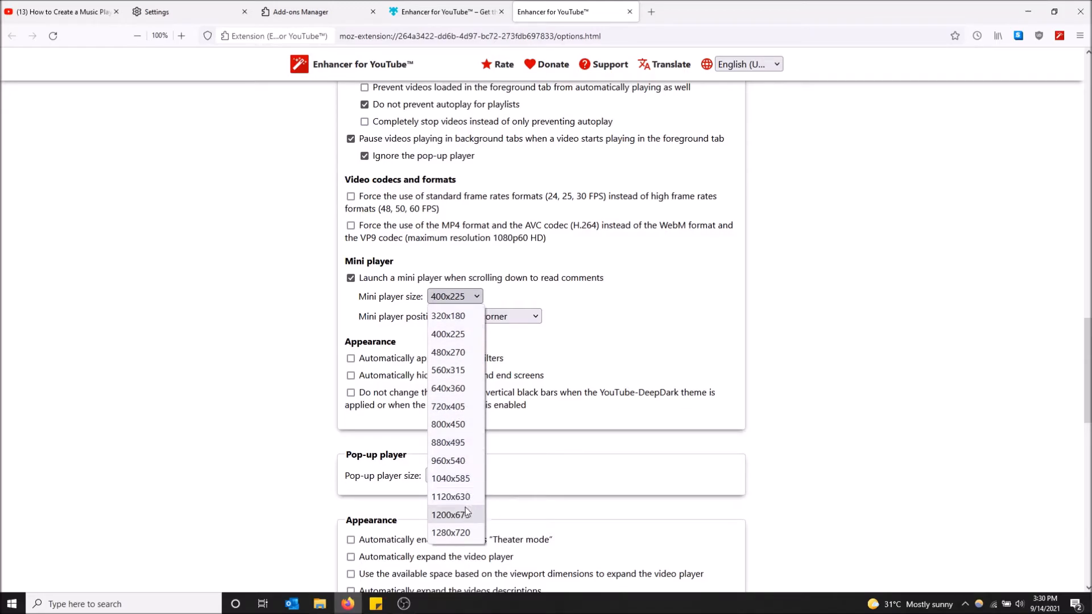
left_click(451, 532)
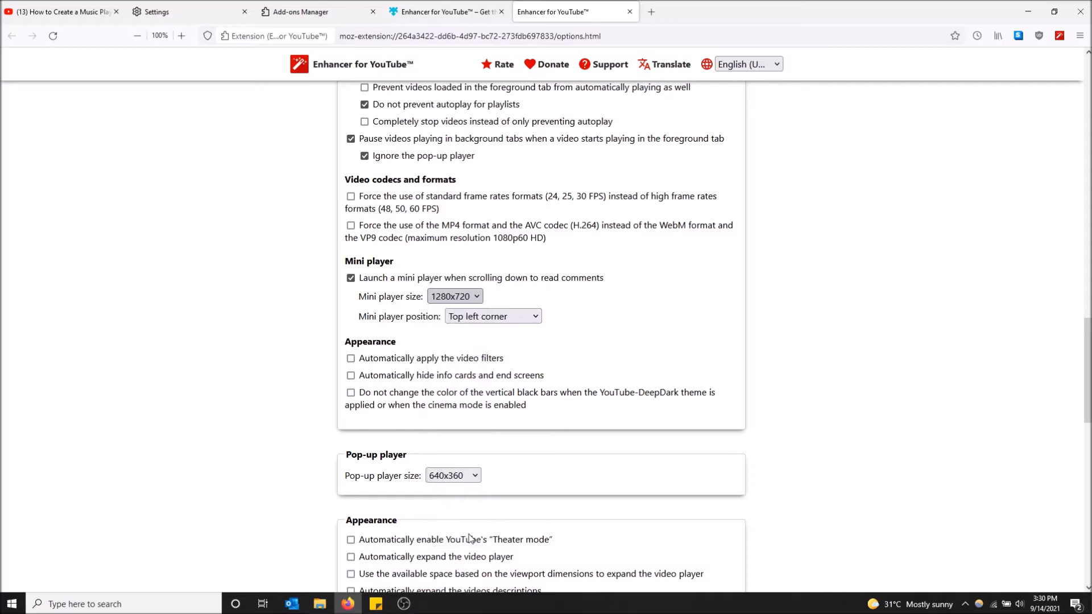
left_click(493, 316)
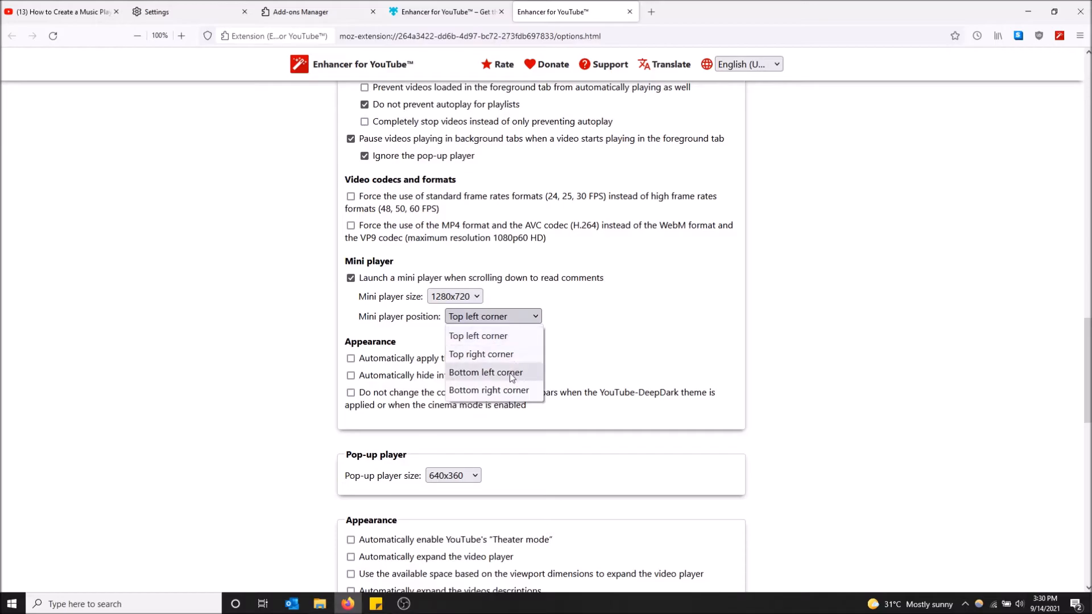
left_click(480, 353)
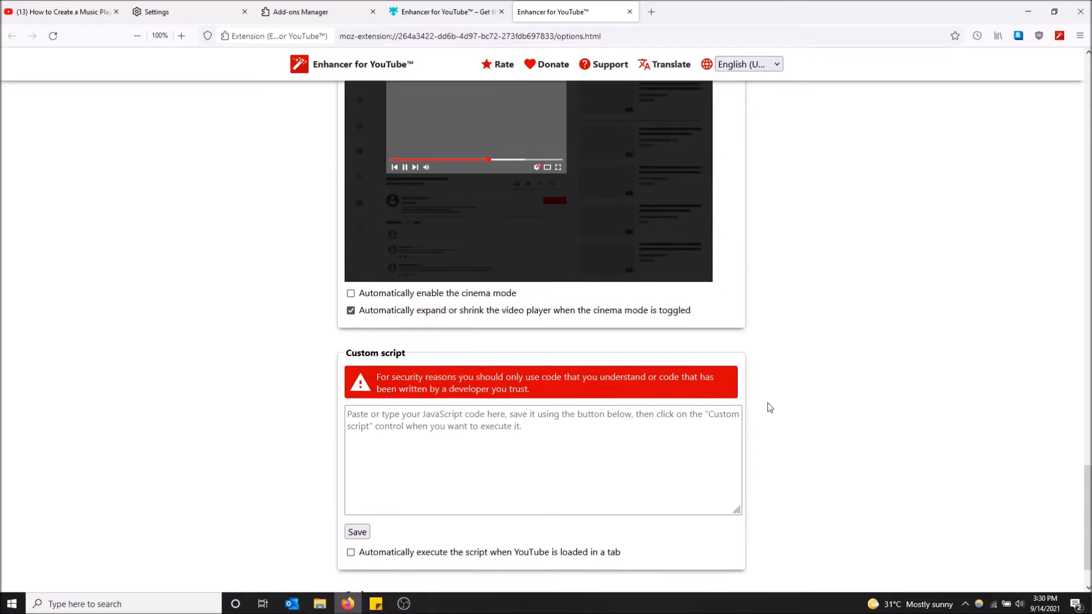
scroll("up", 3)
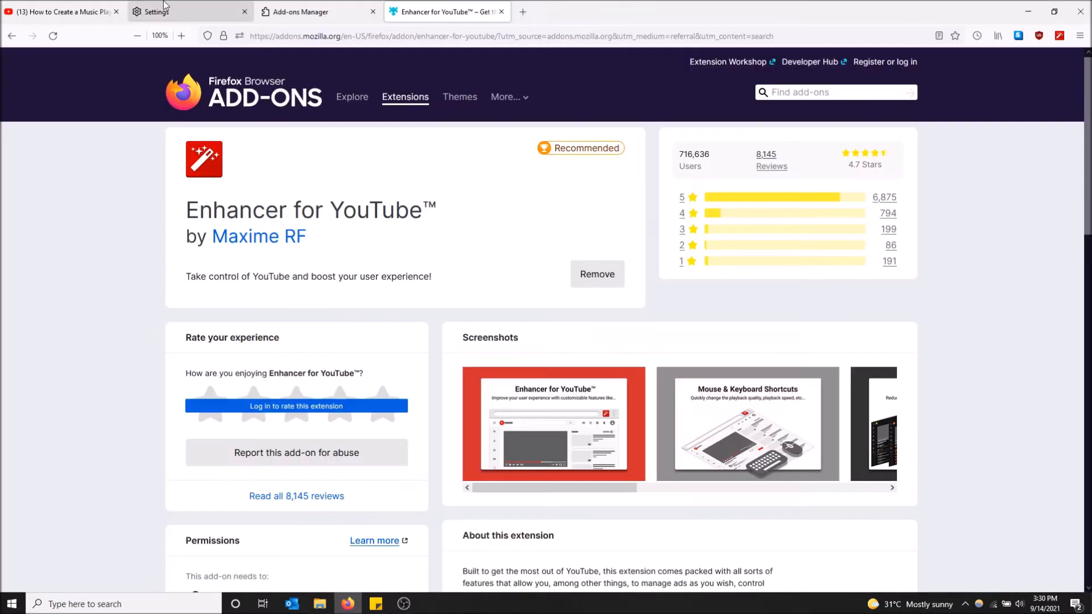
- Return to the YouTube tutorial tab and scroll into the comments so the large mini player floats top right
left_click(61, 11)
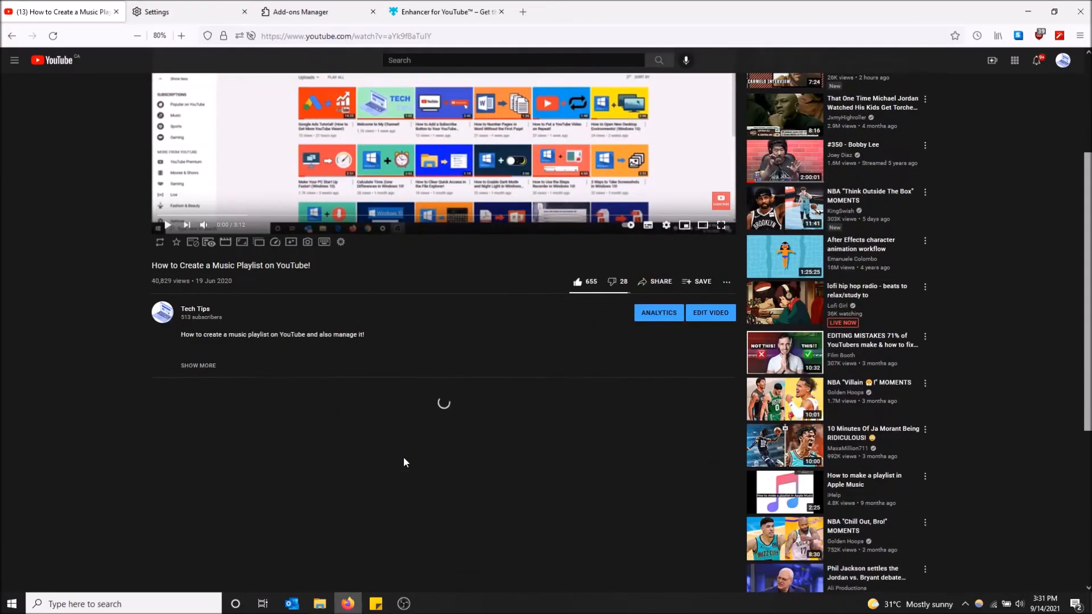
scroll("down", 3)
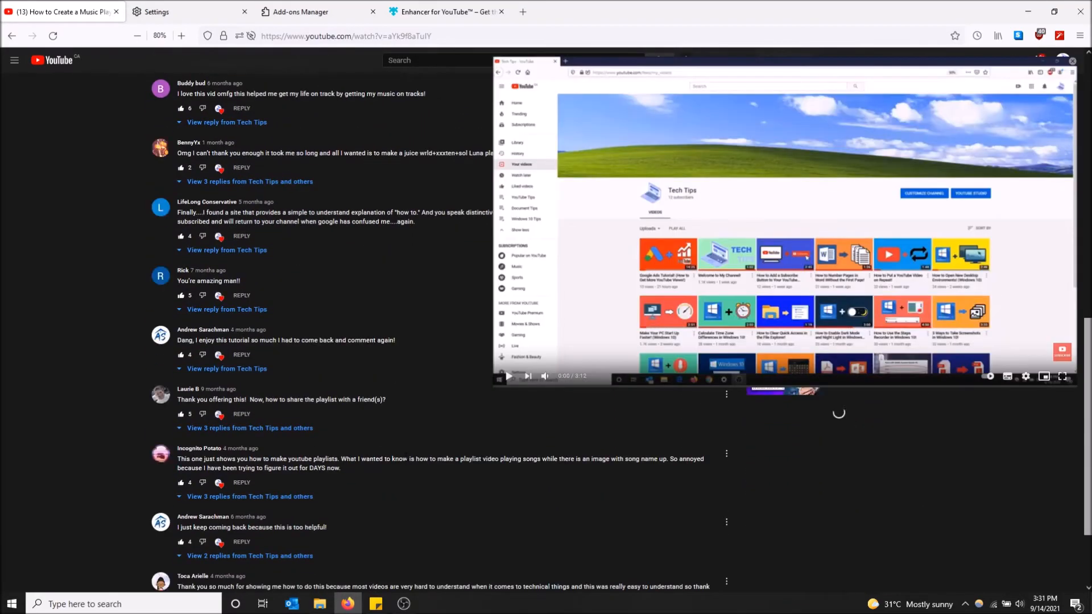
mouse_move(674, 297)
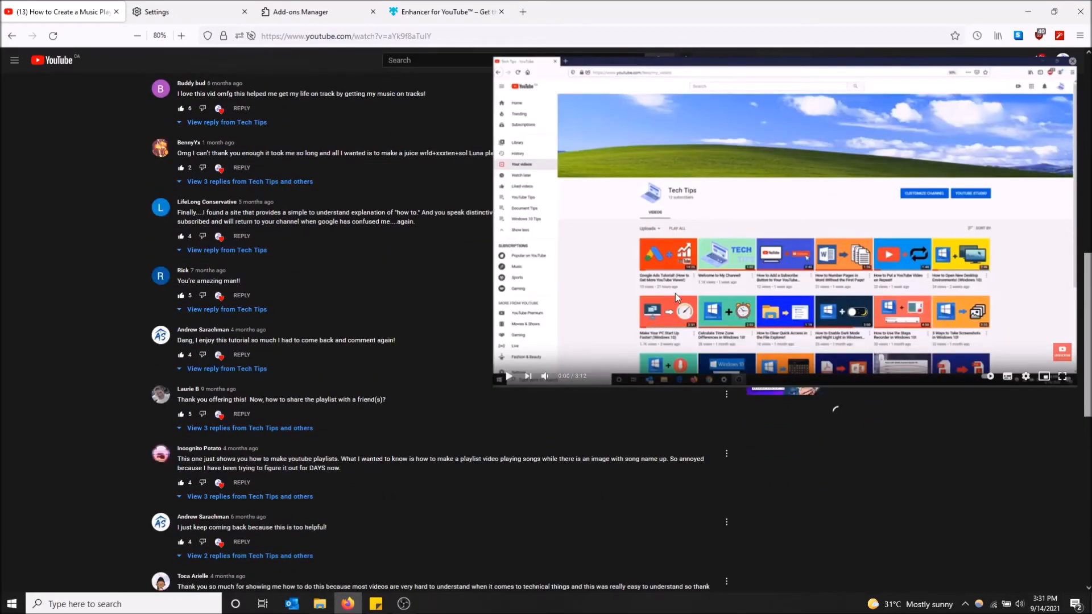
scroll("down", 3)
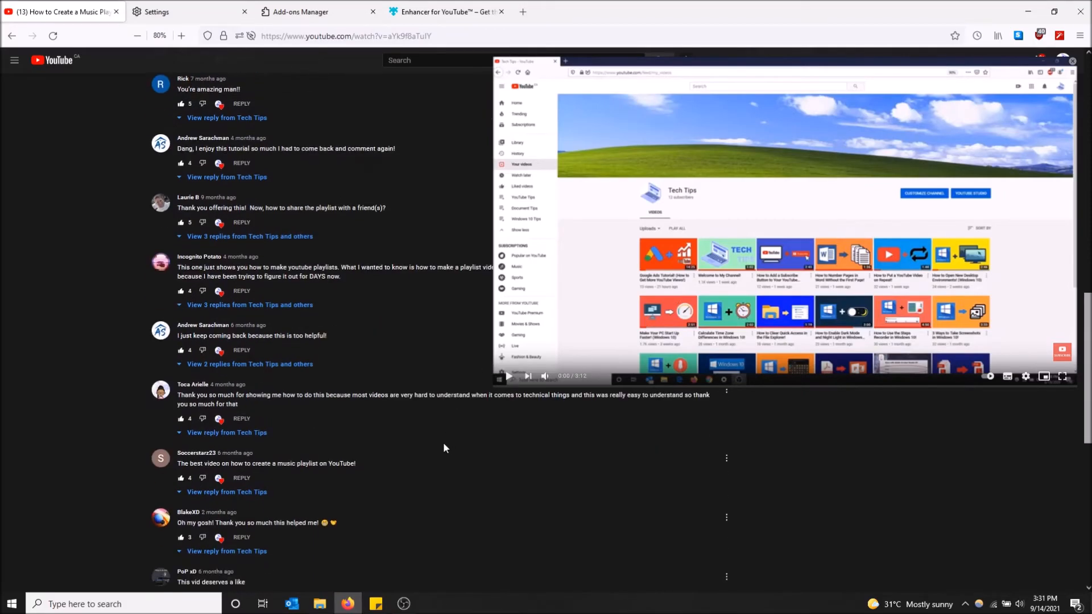
scroll("down", 3)
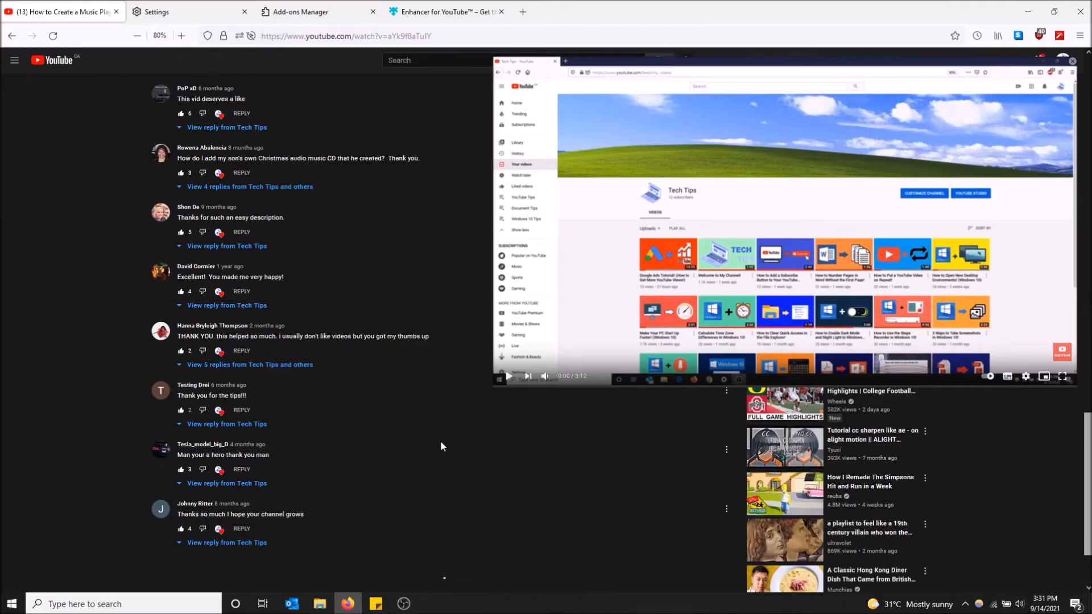
scroll("down", 3)
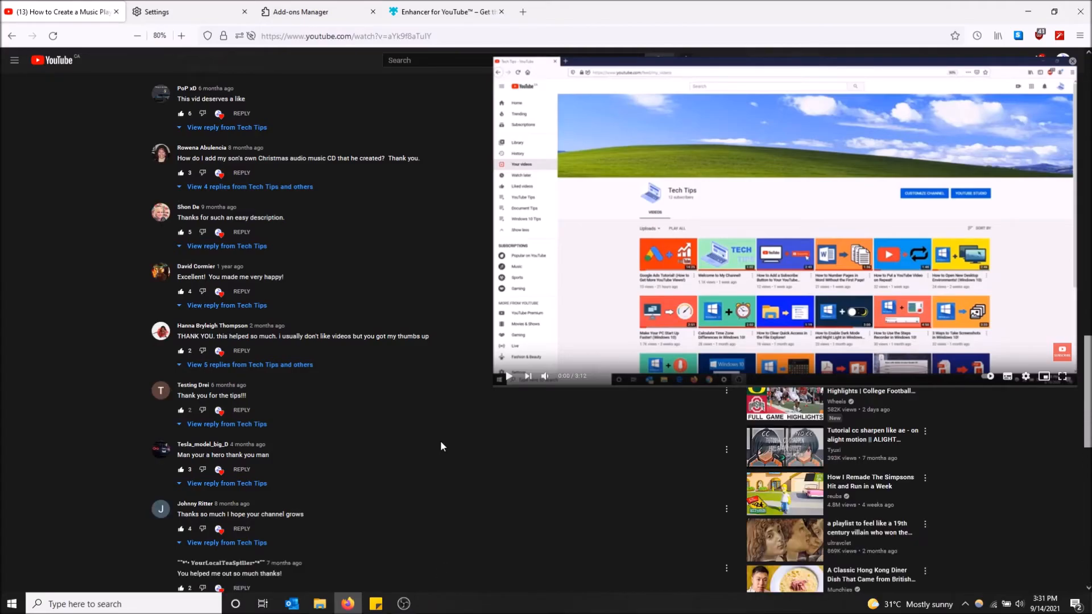